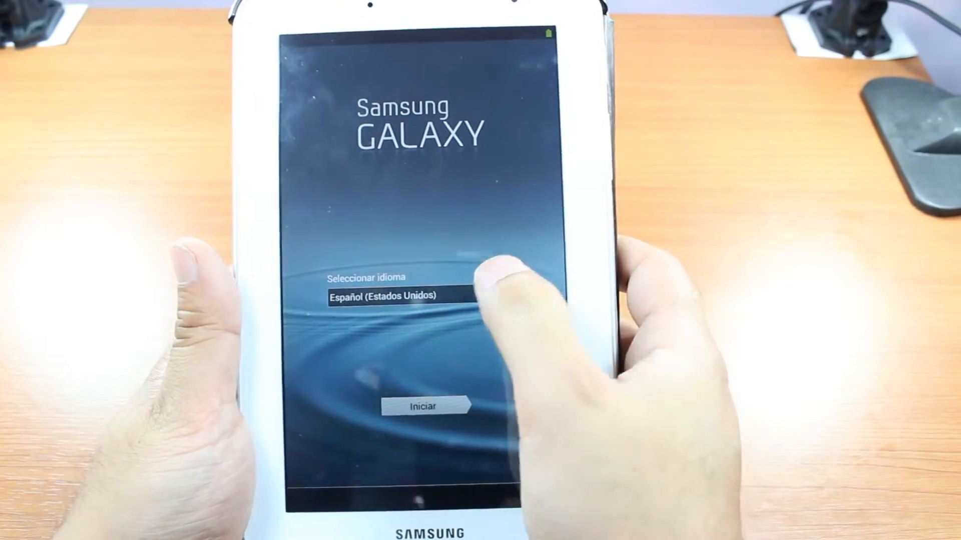
Step: Choose English (United Kingdom) as the device language and start the setup
click(393, 297)
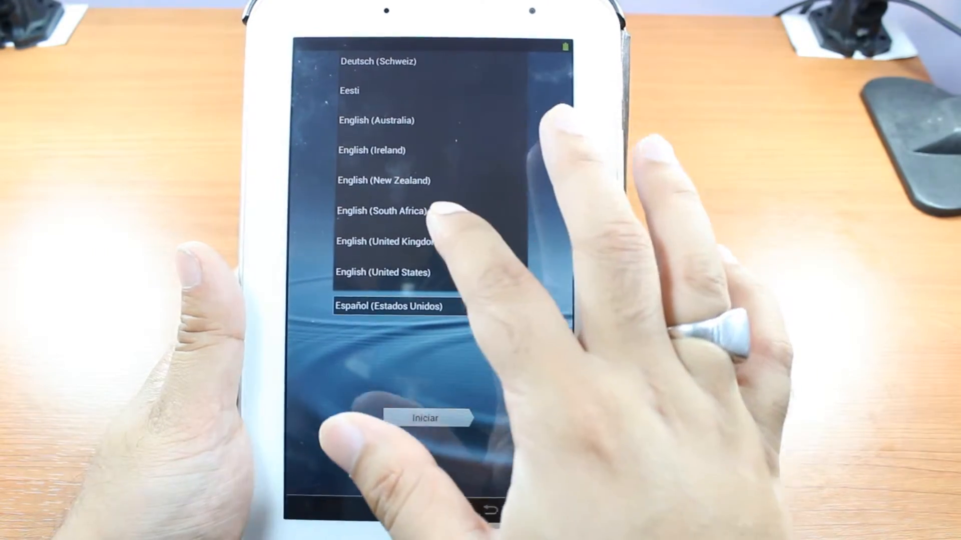
click(385, 241)
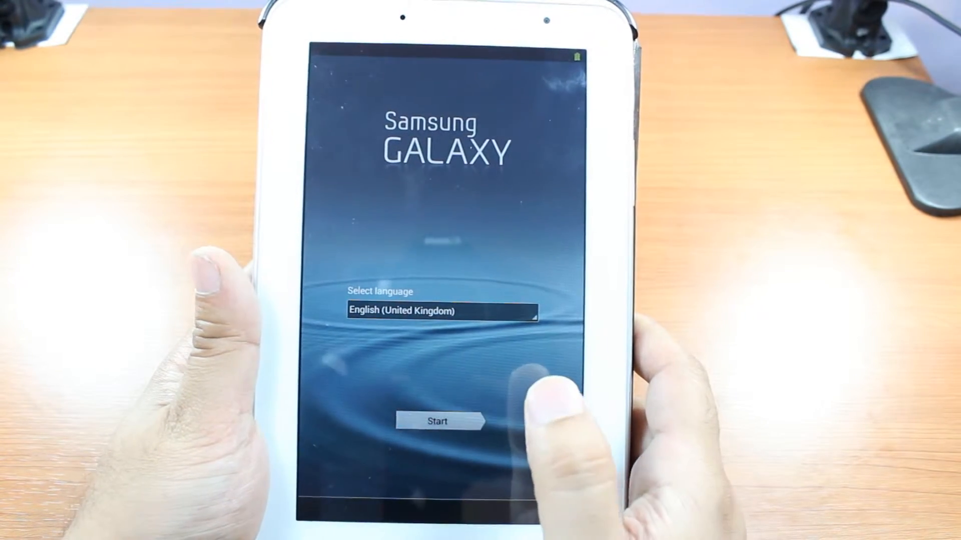
click(437, 422)
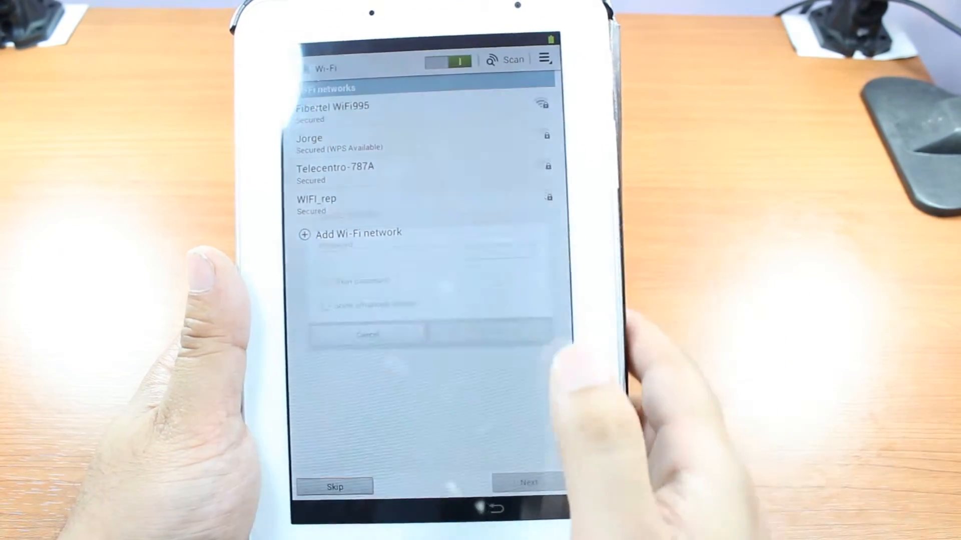
Step: Join the Fibertel WiFi995 network with its password and continue to date and time
click(331, 111)
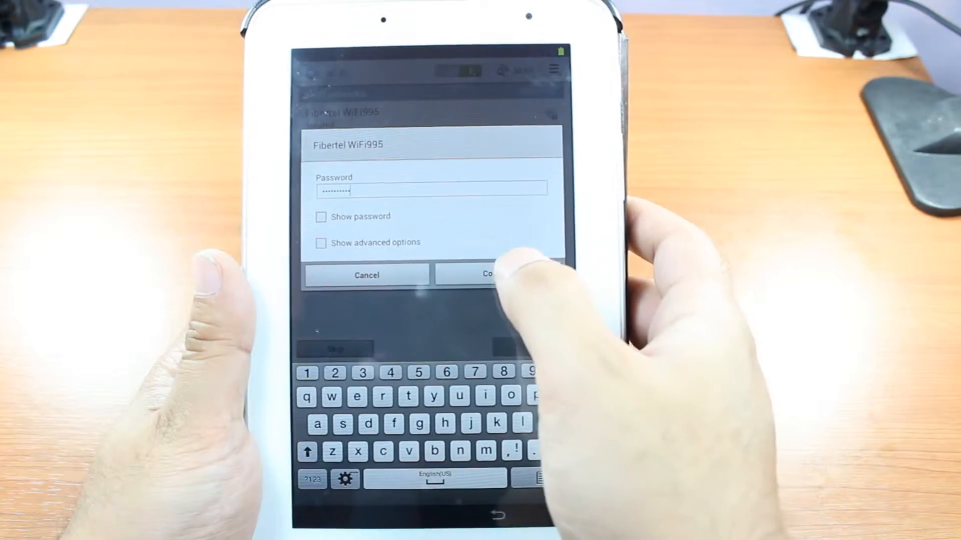
click(488, 274)
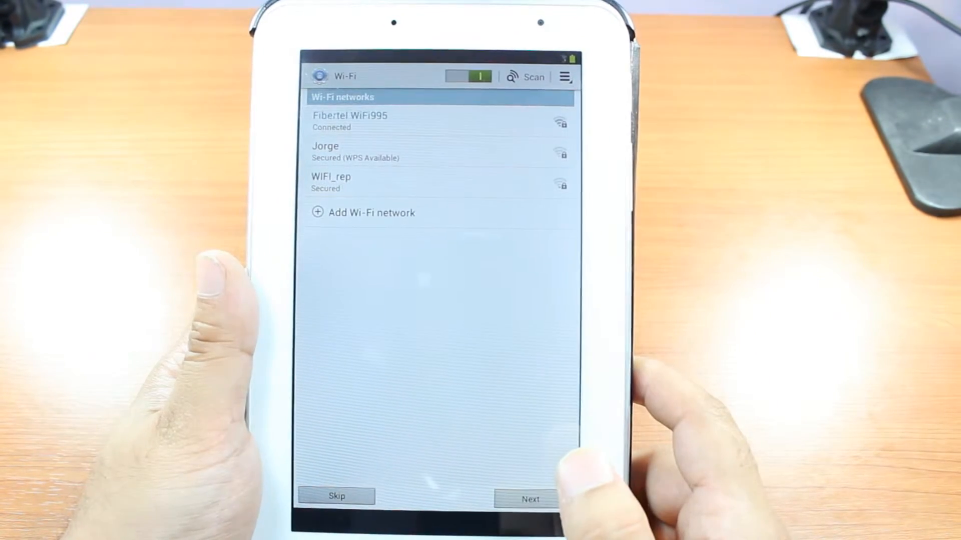
click(530, 497)
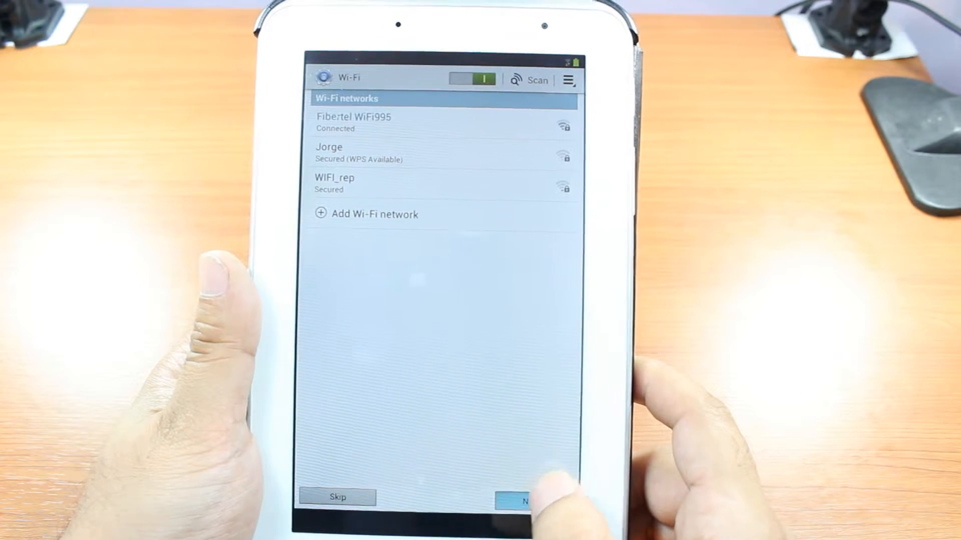
click(519, 501)
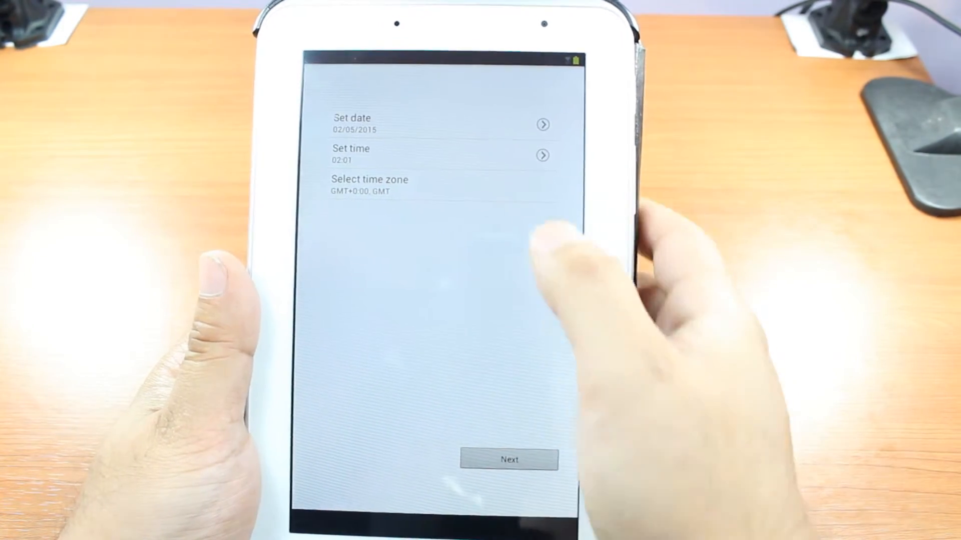
Step: Select the Buenos Aires GMT-3:00 time zone and continue to account setup
click(369, 184)
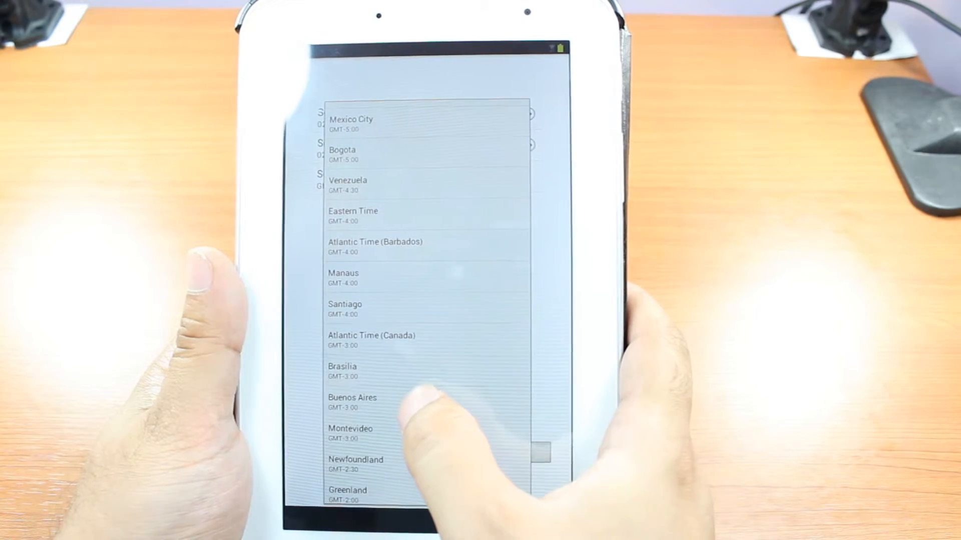
click(352, 402)
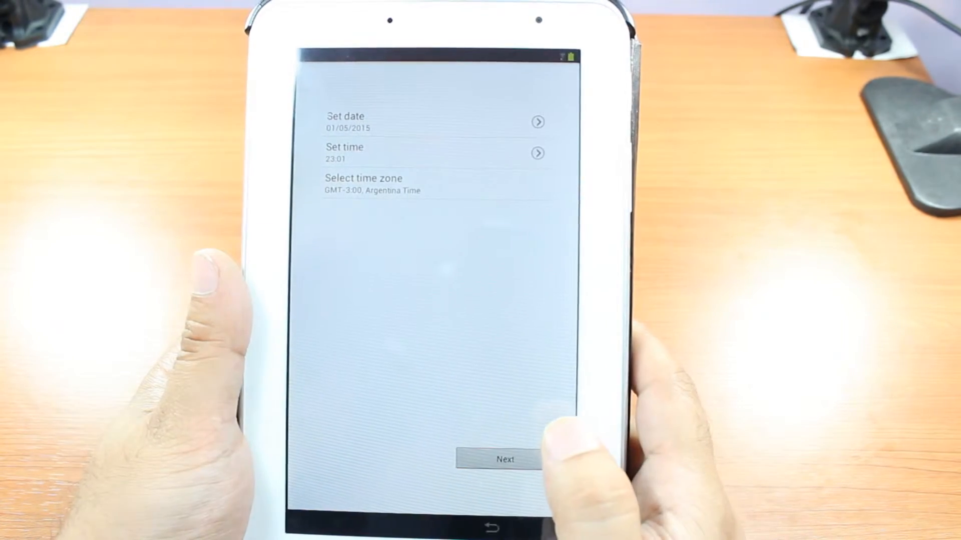
click(499, 459)
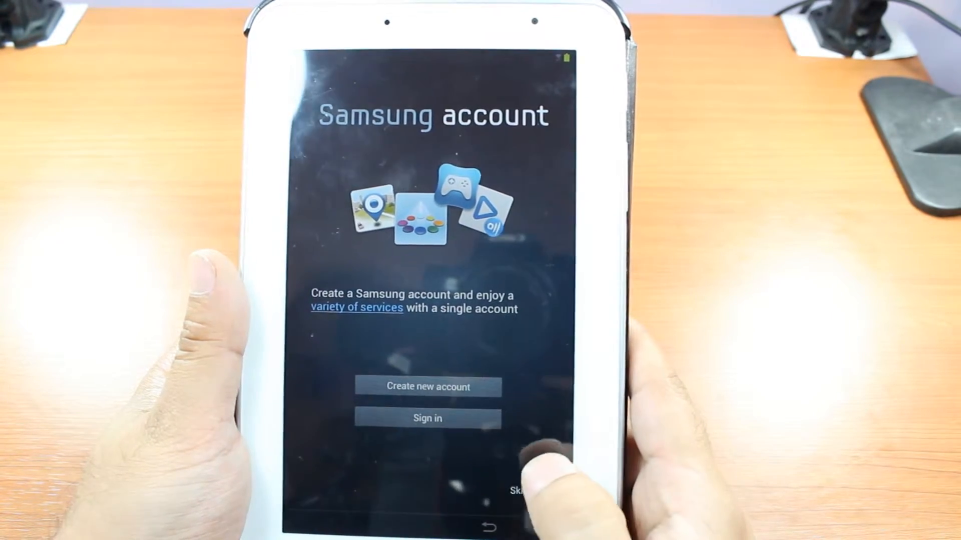
Step: Skip the Samsung account, decline a Google account, and accept the location options
click(517, 490)
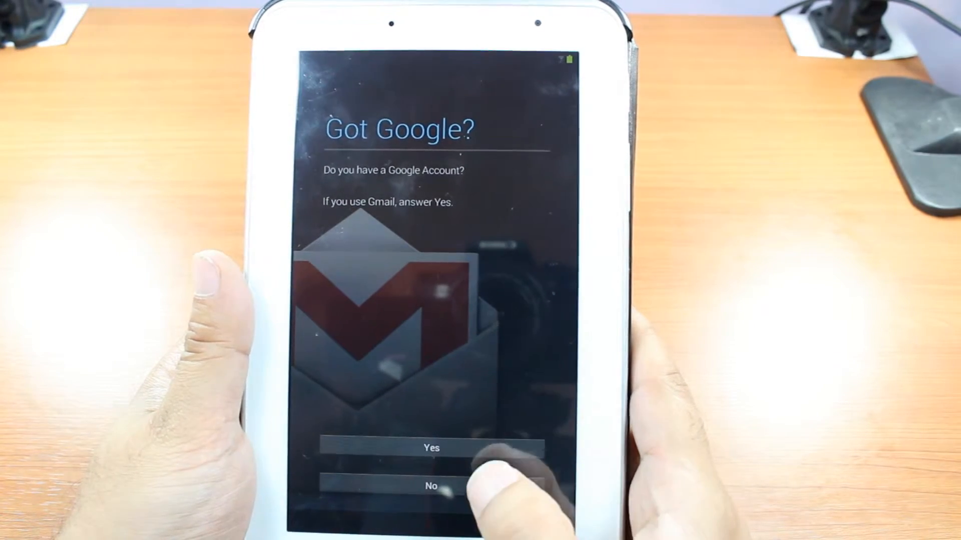
click(431, 486)
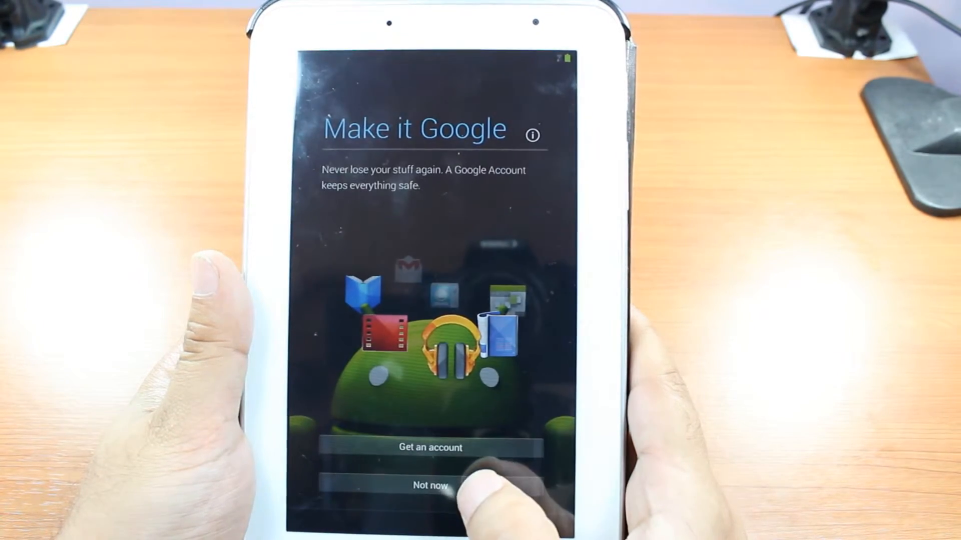
click(429, 486)
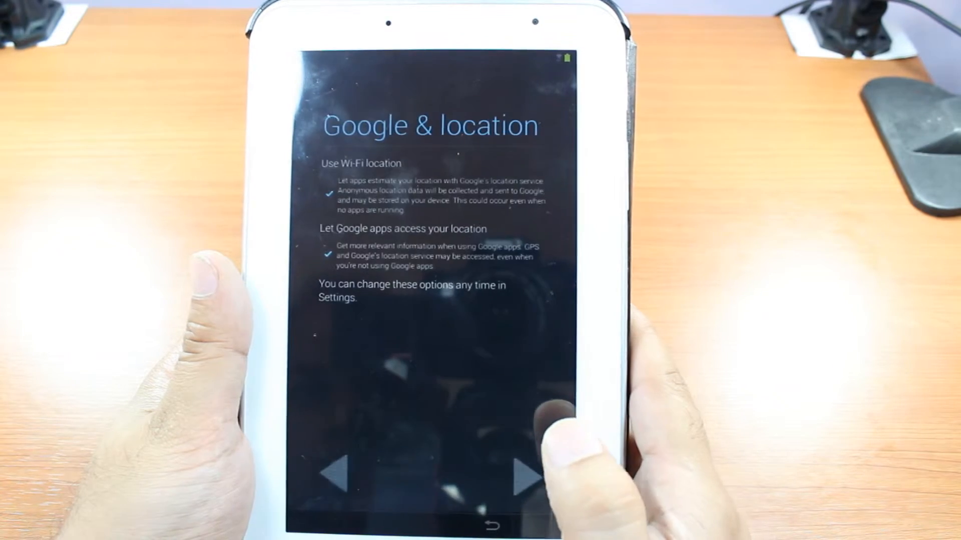
click(529, 472)
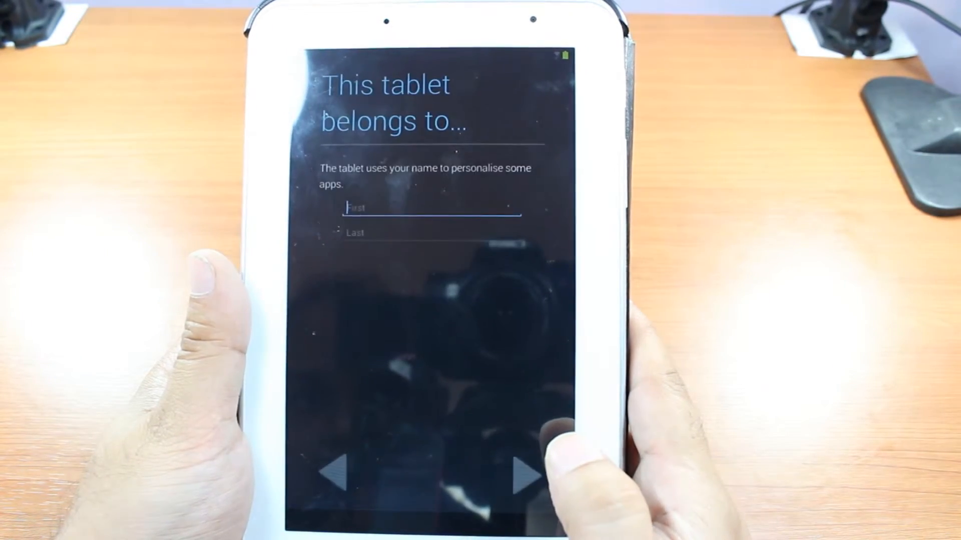
click(429, 208)
text(Harr)
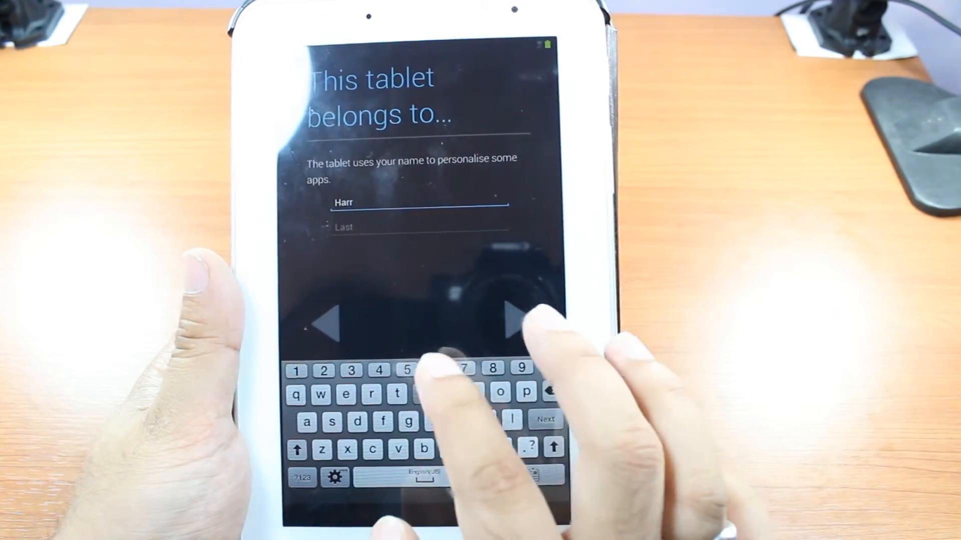
text(y)
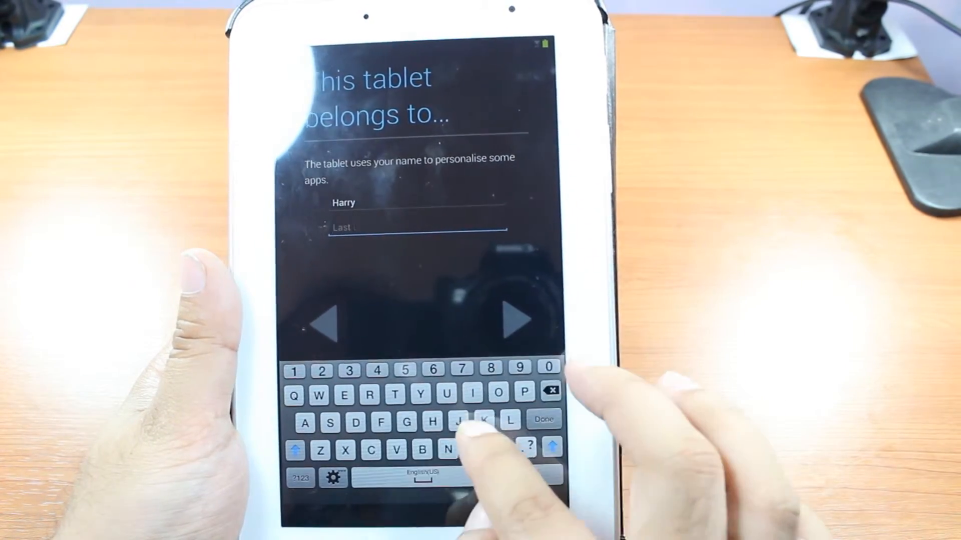
text(Nawa)
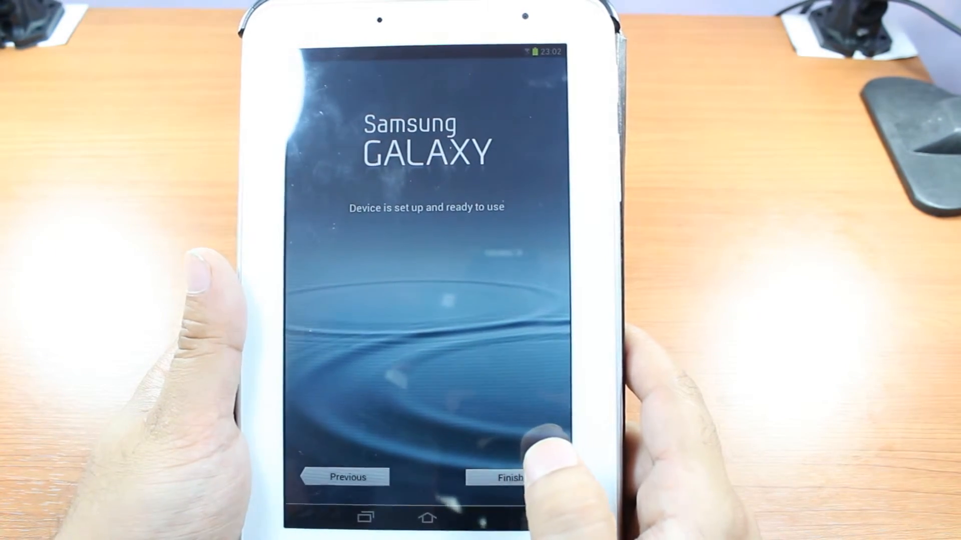
Step: Finish the wizard and answer the Samsung account update prompt to reach the home screen
click(503, 478)
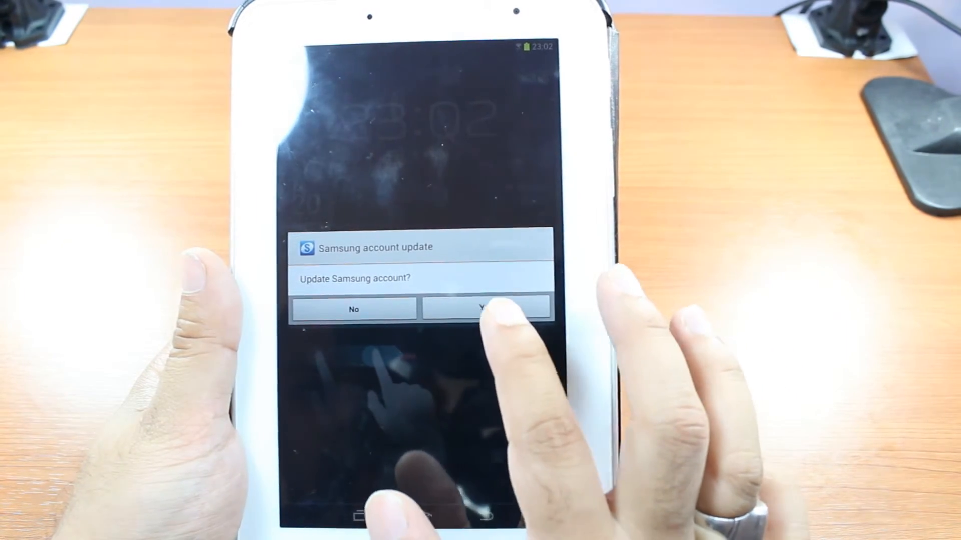
click(486, 308)
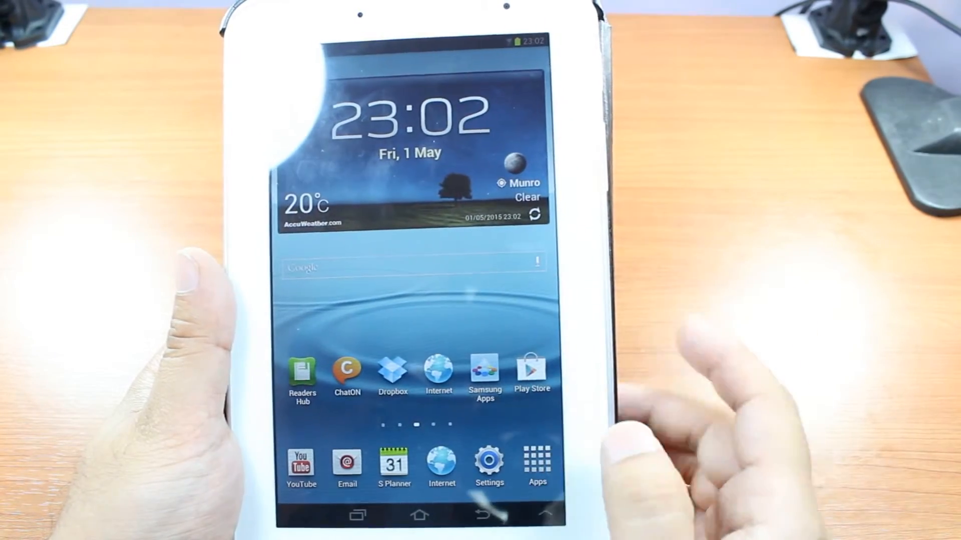
Step: Dismiss the first-use tips about moving apps to home and the notification panel
click(536, 462)
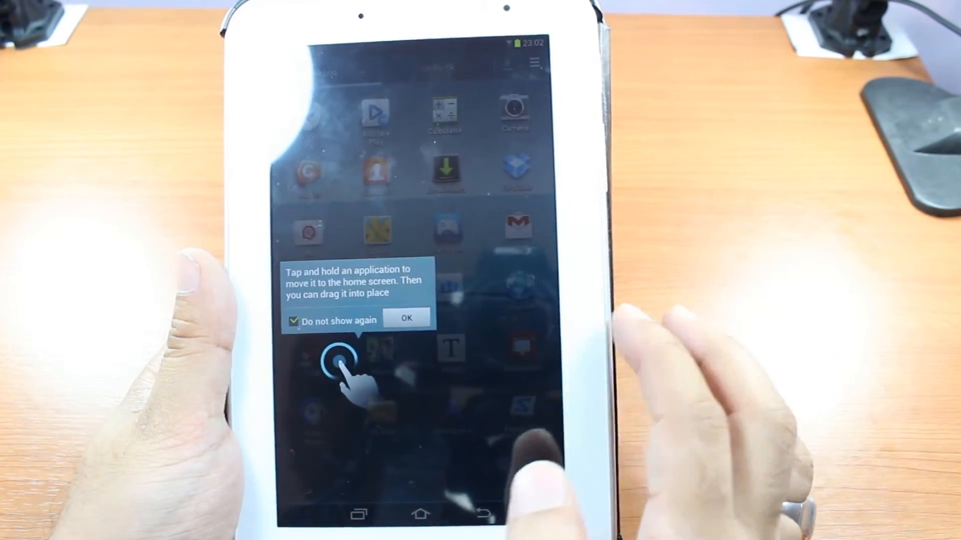
click(405, 318)
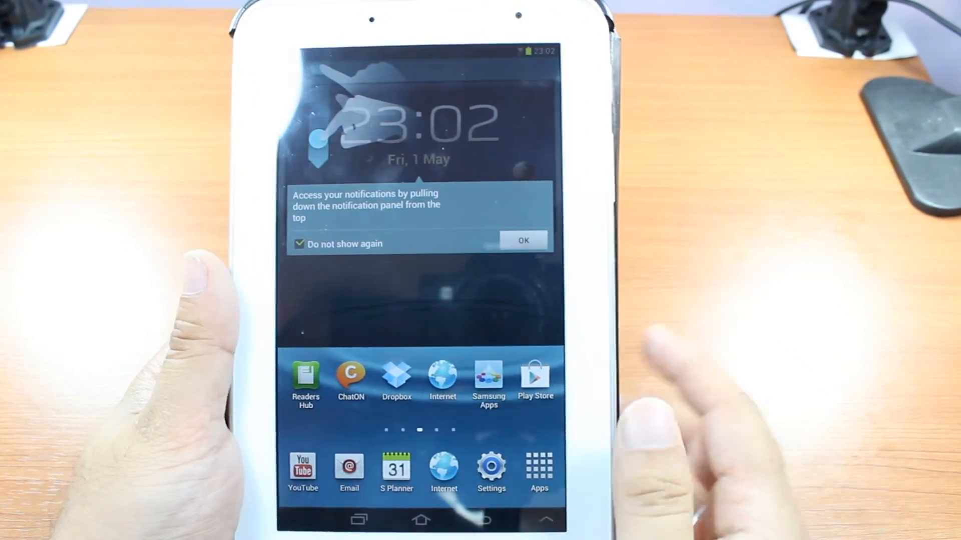
click(522, 239)
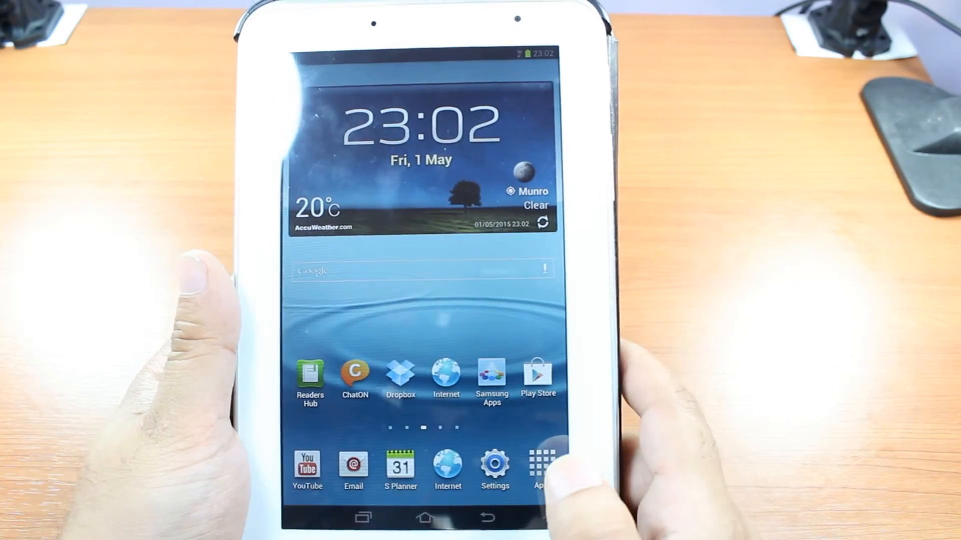